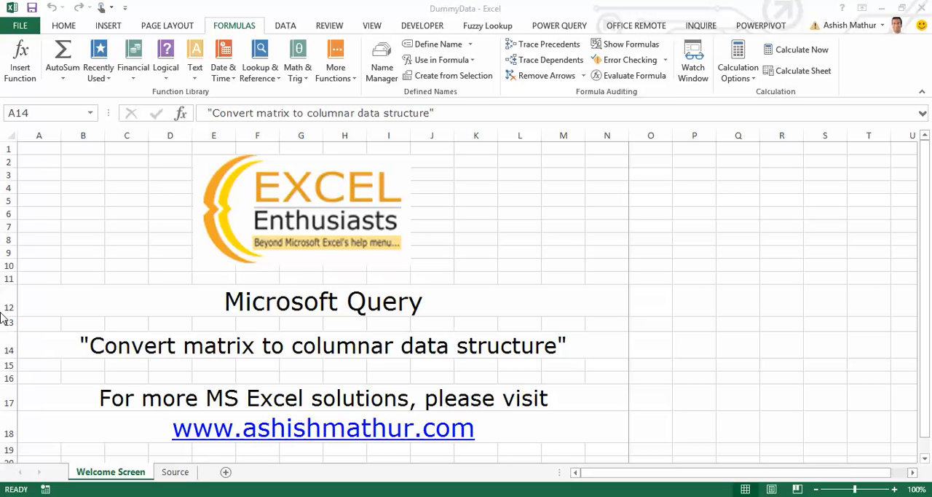
mouse_move(3, 297)
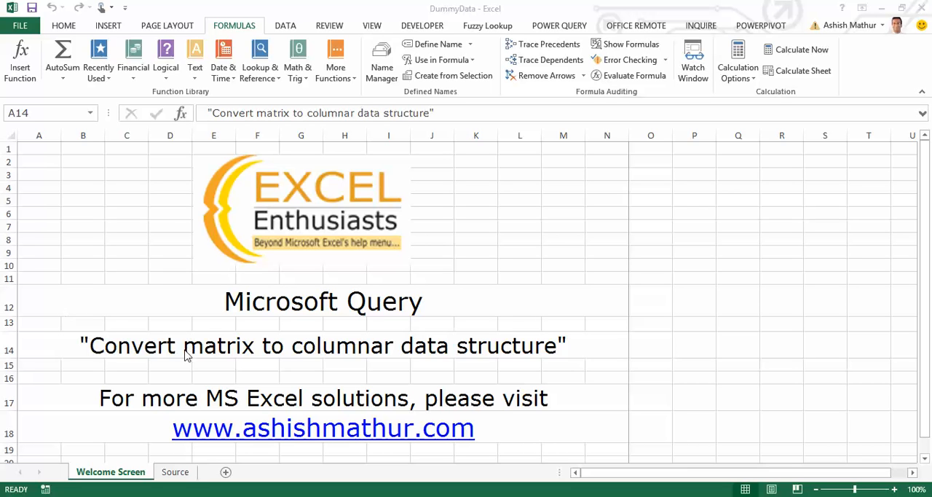
mouse_move(3, 349)
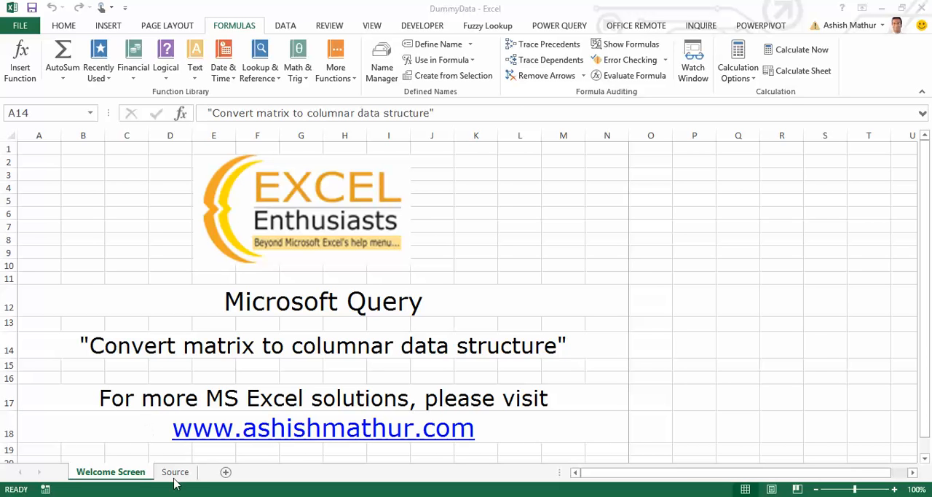
Switch to the Source sheet and look over the Year, Month and BRAND columns.
click(175, 472)
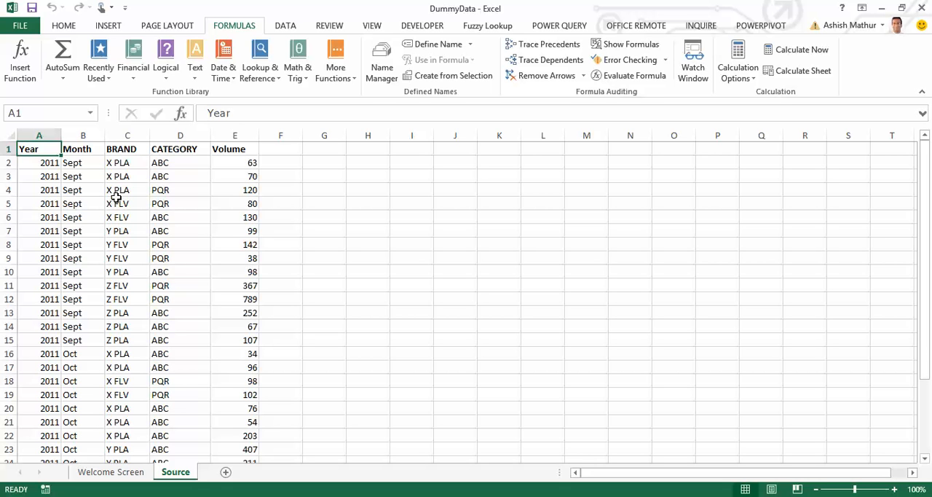
click(127, 176)
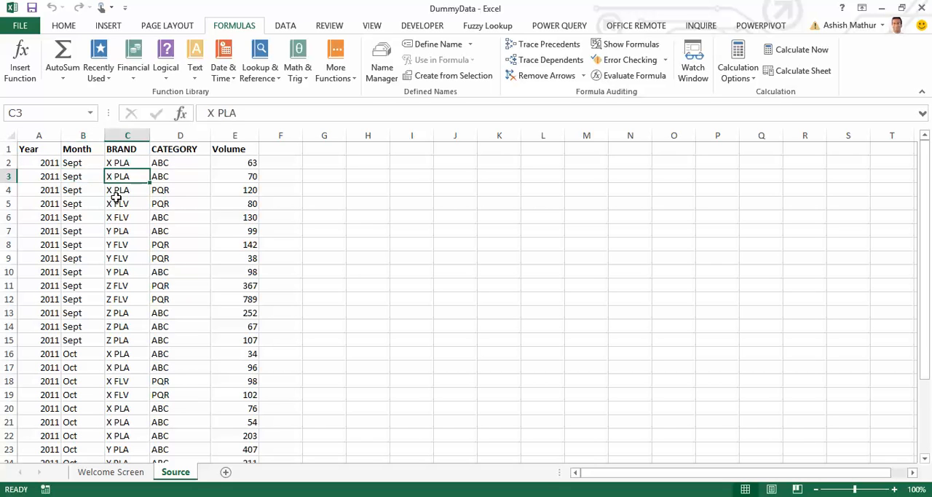
click(235, 176)
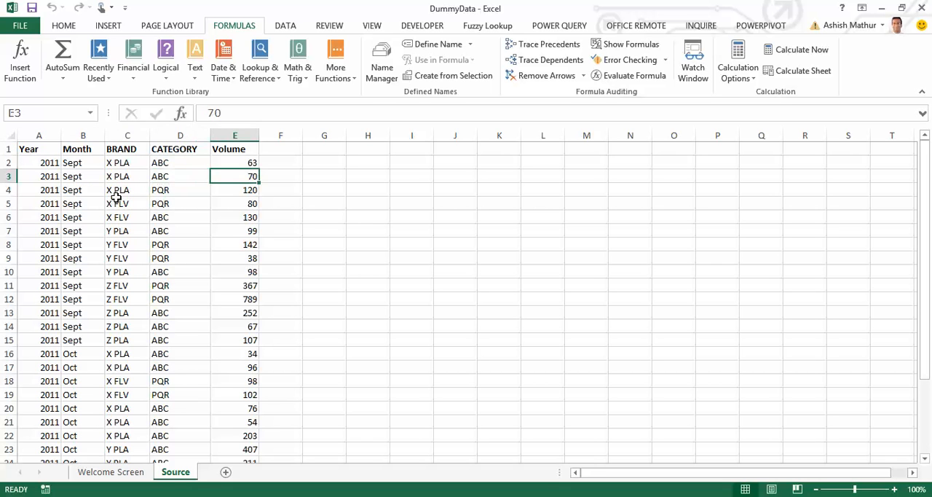
click(38, 176)
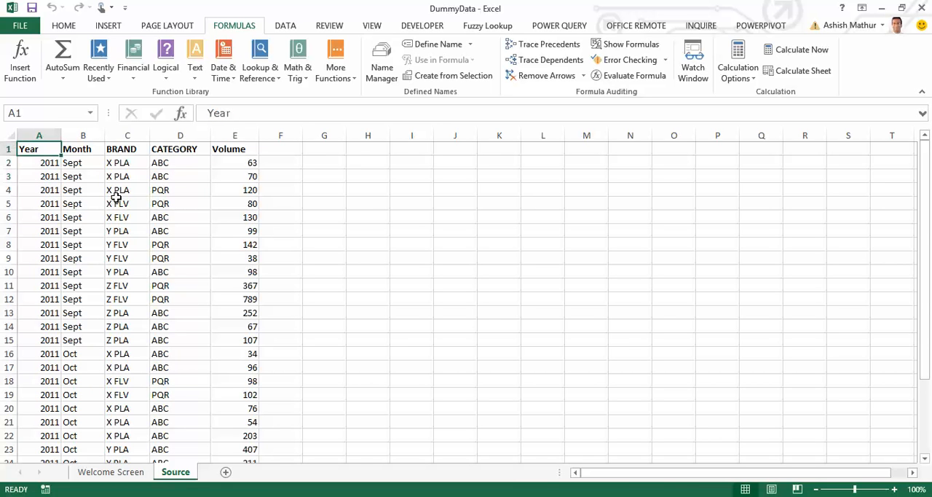
drag(40, 149, 83, 176)
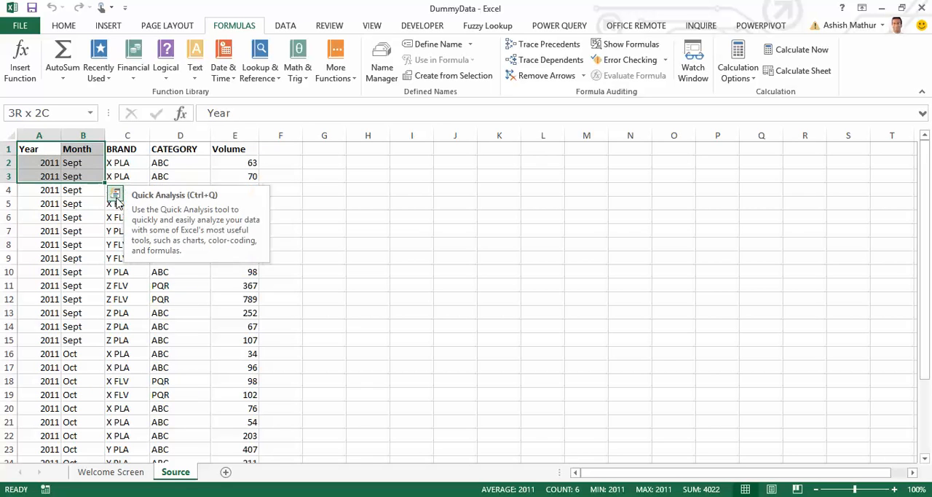
click(126, 149)
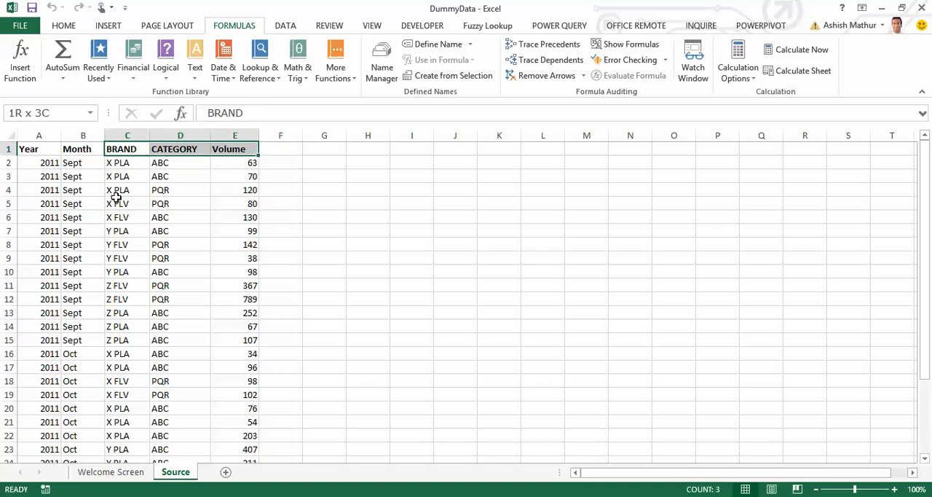
Look over the Volume figures, brand entries and the CATEGORY header without changing the data.
click(234, 148)
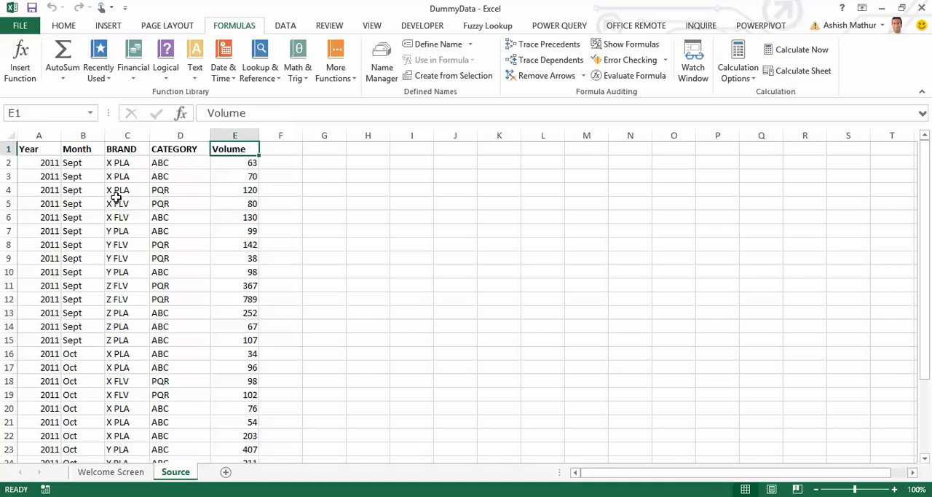
click(235, 163)
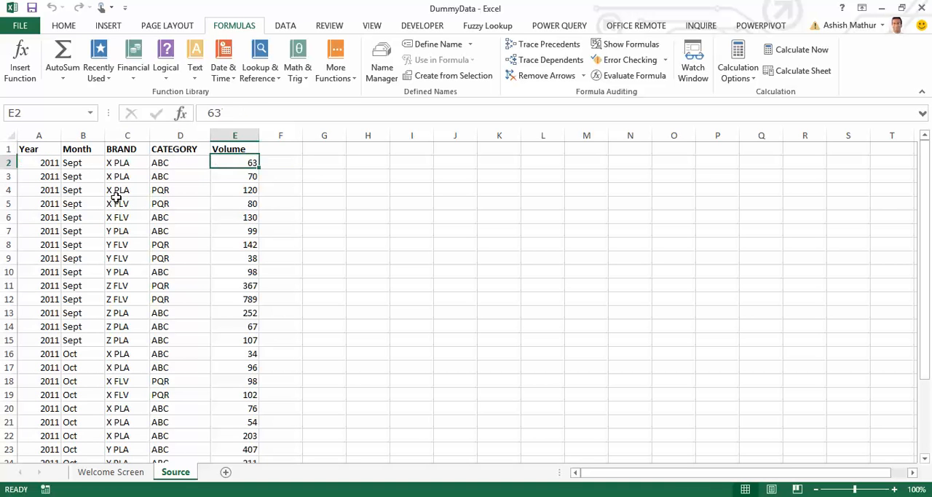
drag(234, 163, 235, 217)
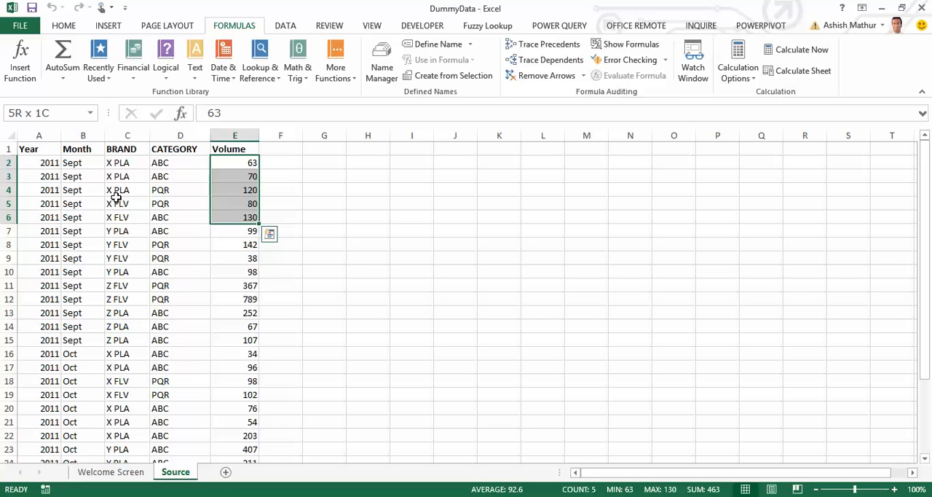
click(116, 163)
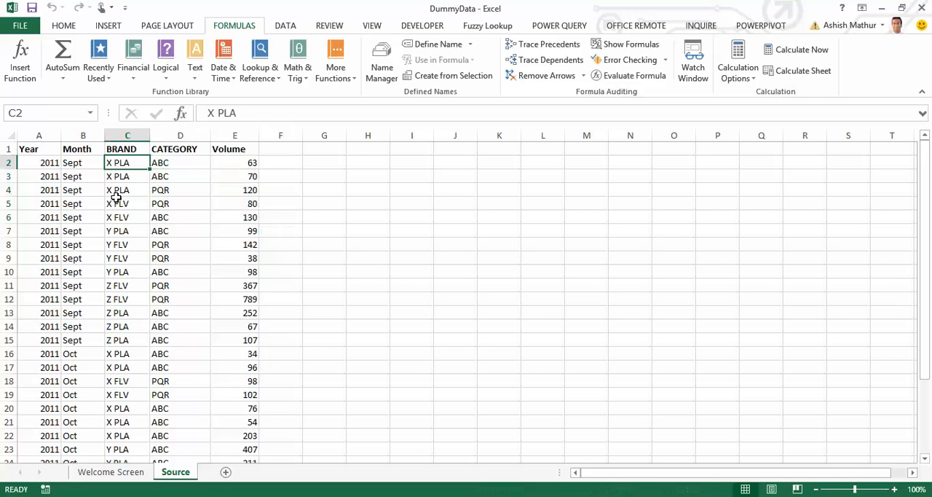
drag(127, 163, 126, 217)
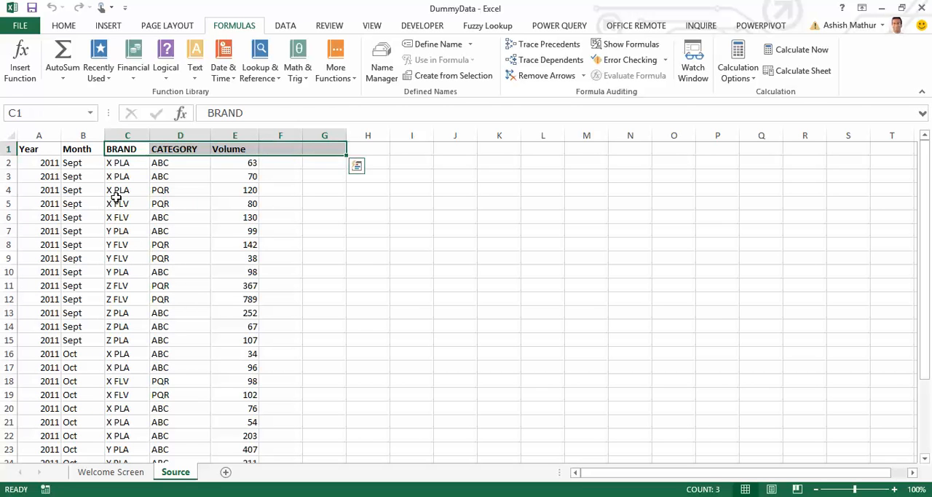
click(180, 148)
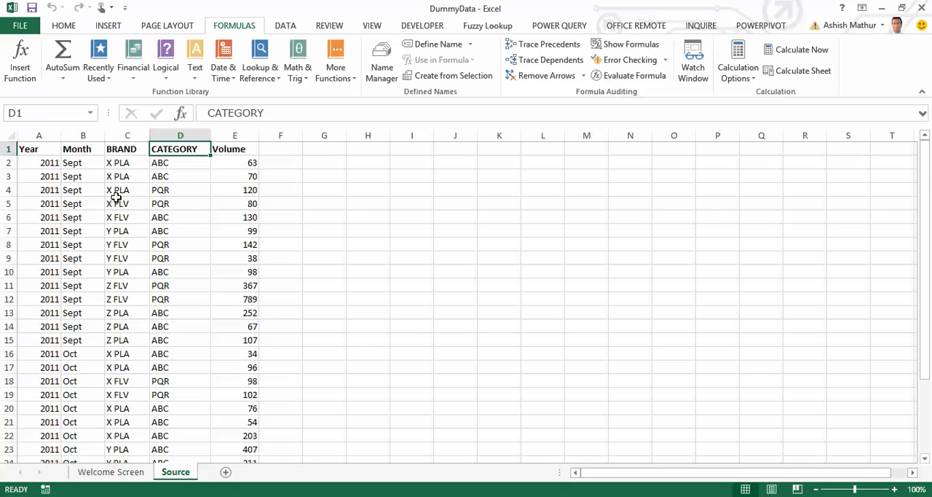
mouse_move(114, 198)
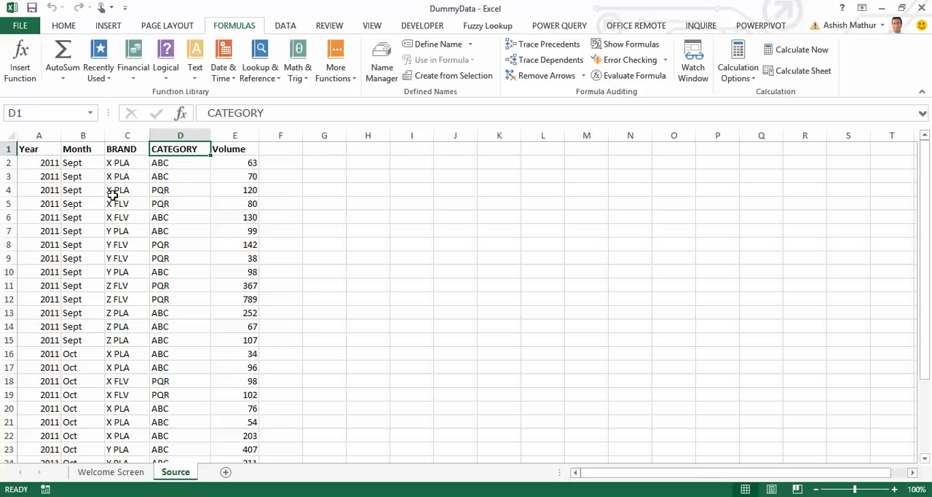
mouse_move(122, 387)
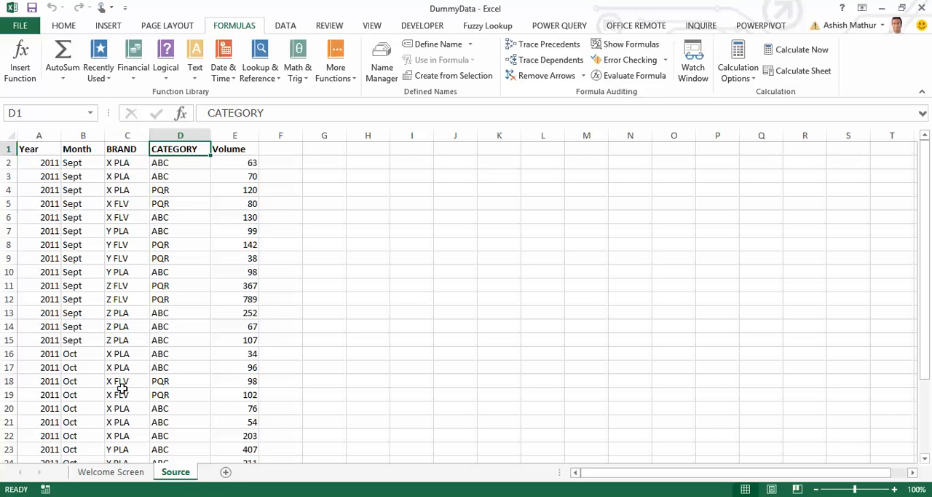
Name the range A1:E30 'Dummy' and convert it into a table with headers.
click(38, 148)
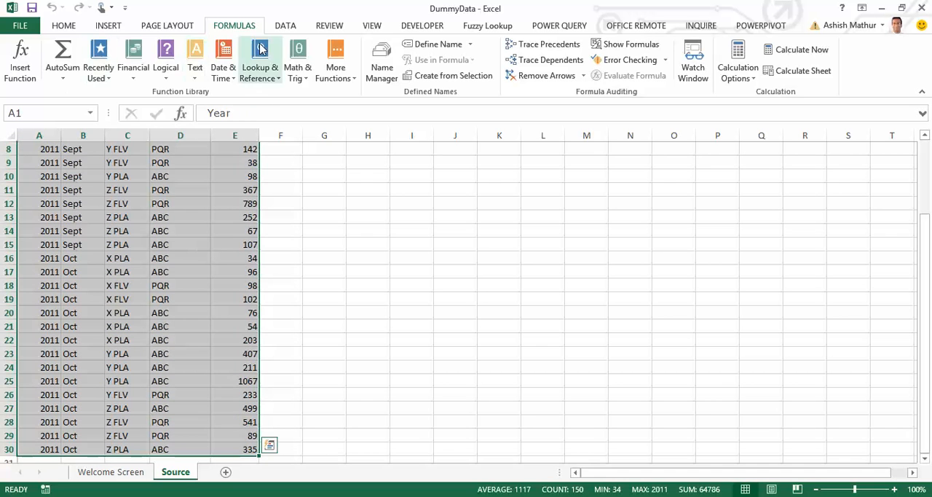
mouse_move(259, 61)
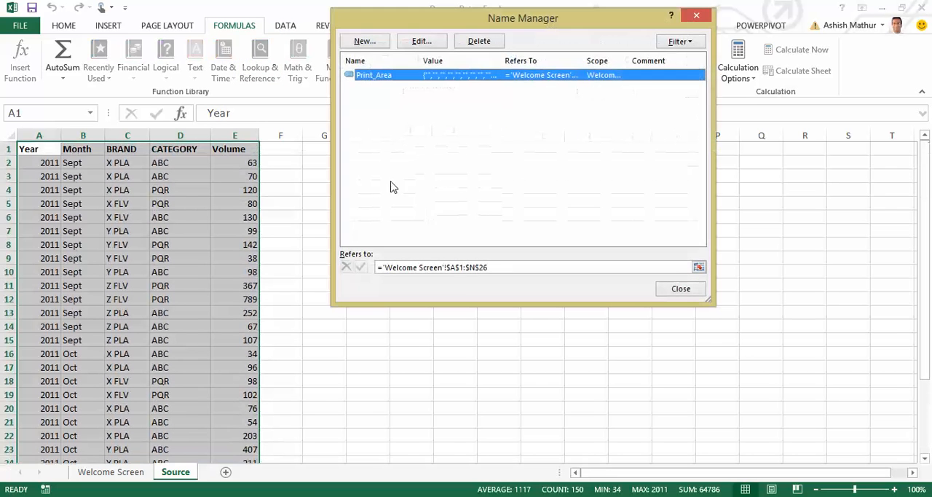
click(364, 40)
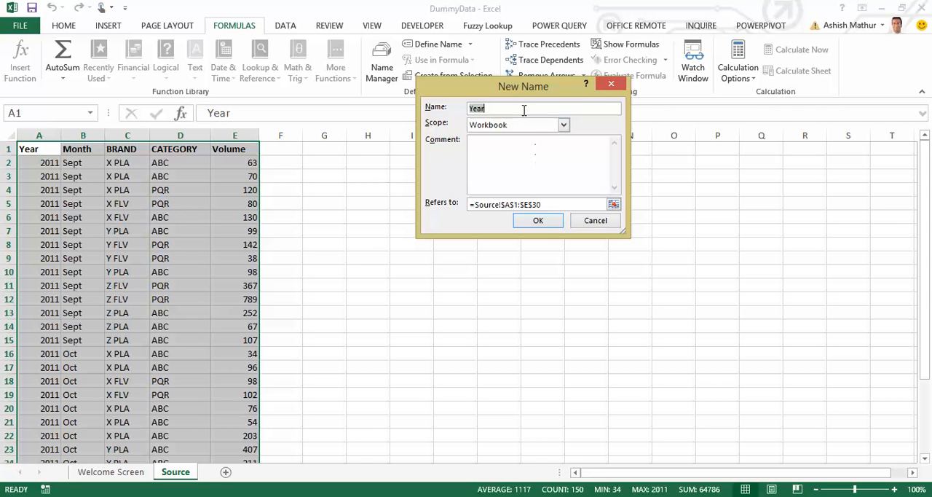
text(Dummy)
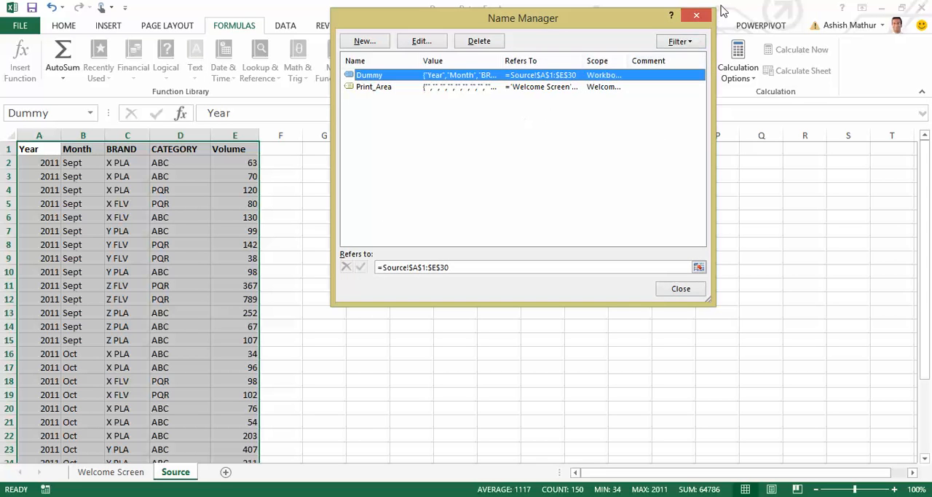
click(681, 288)
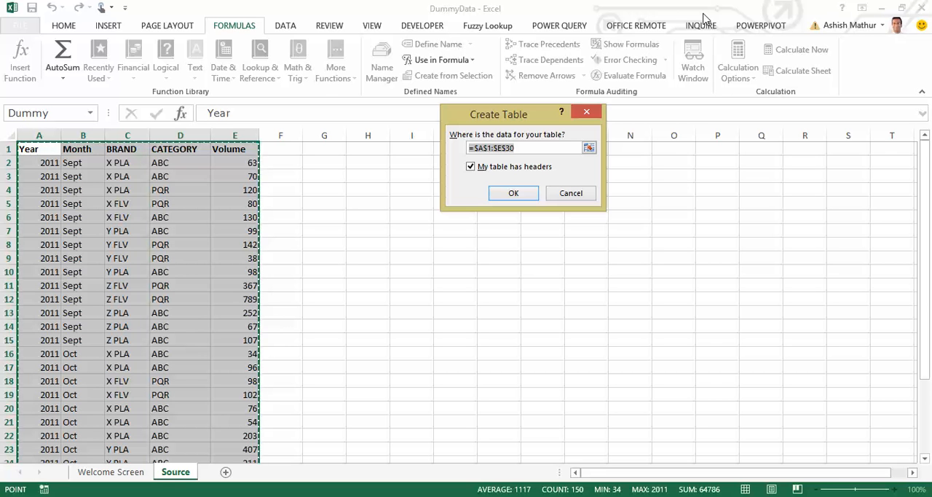
click(513, 193)
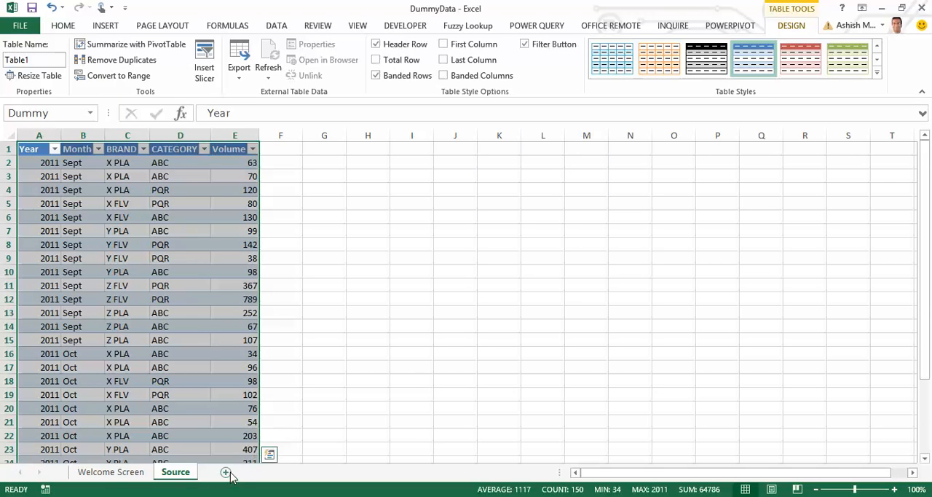
Add a blank Sheet4 and start a Microsoft Query import using Excel Files as the data source.
click(228, 472)
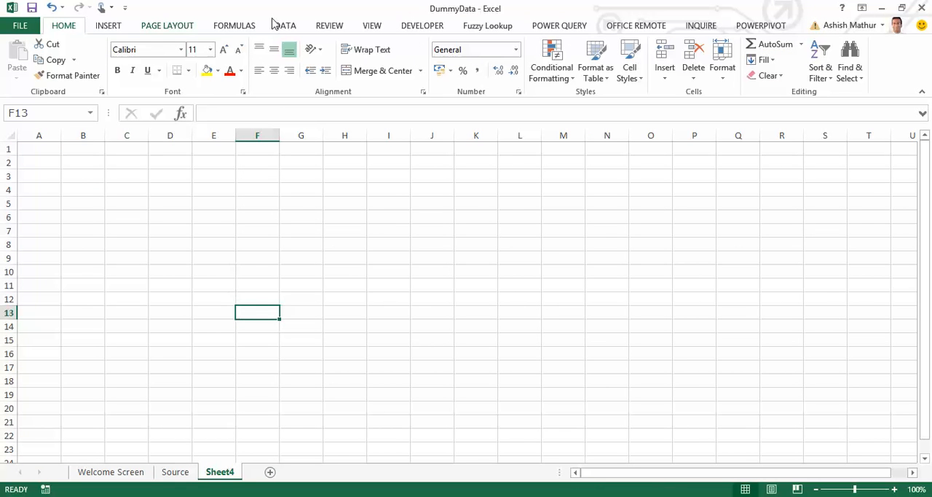
mouse_move(313, 26)
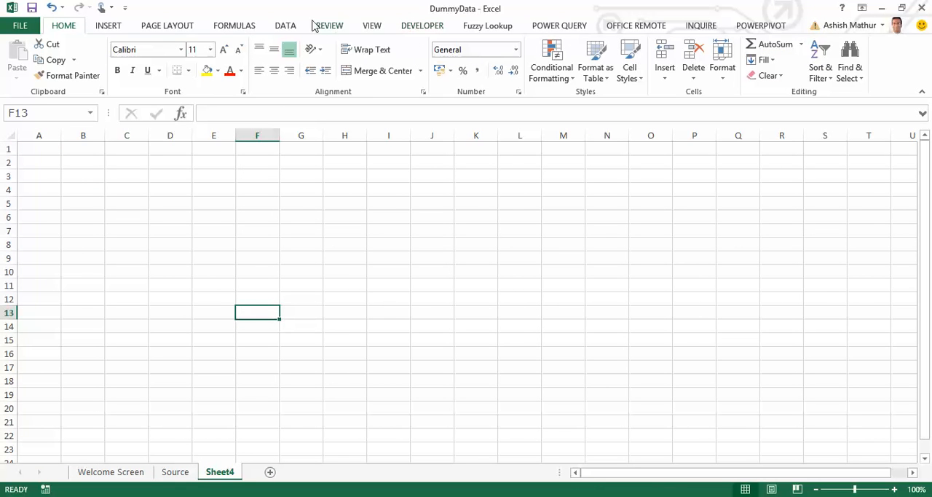
click(286, 25)
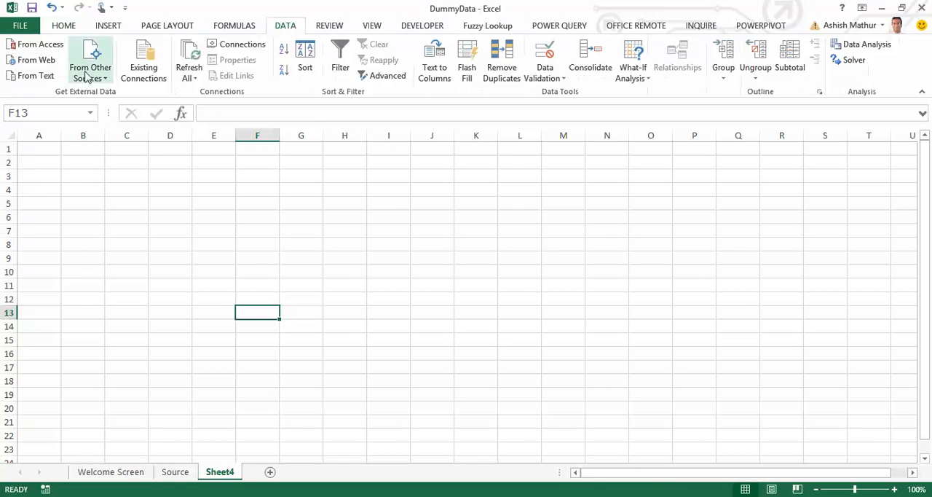
click(91, 60)
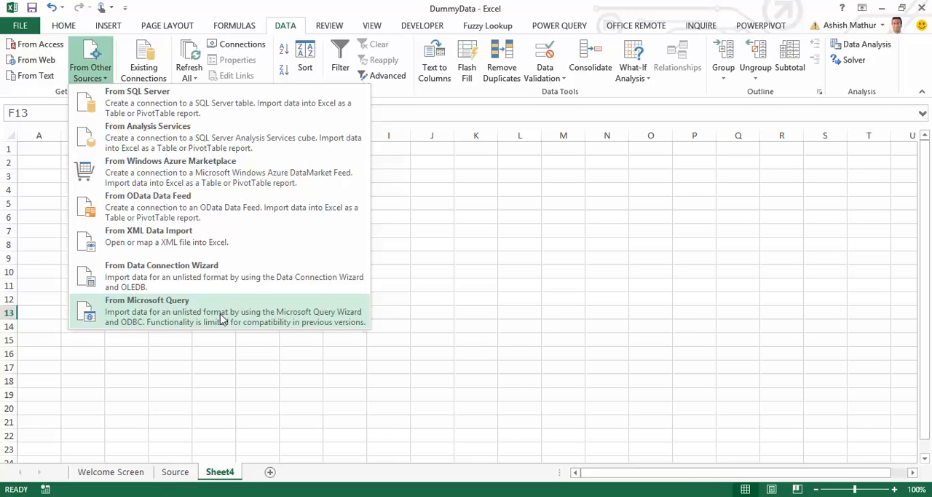
click(147, 306)
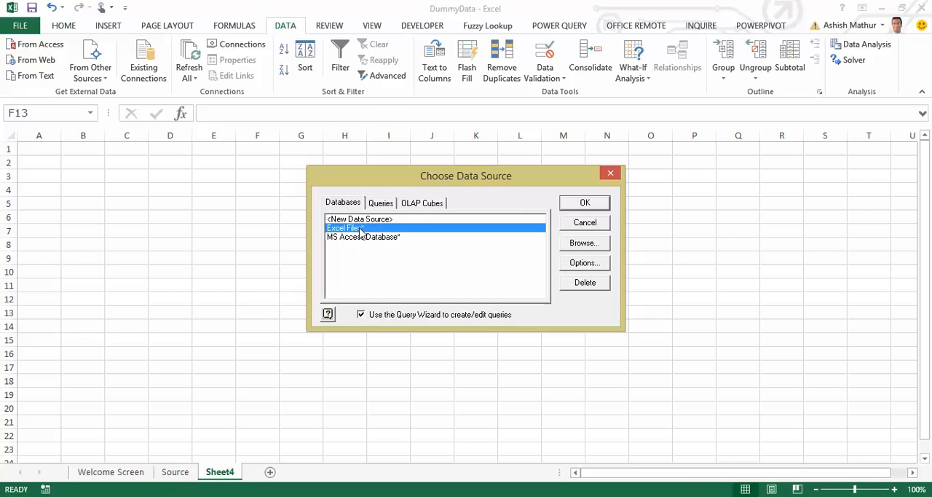
click(583, 202)
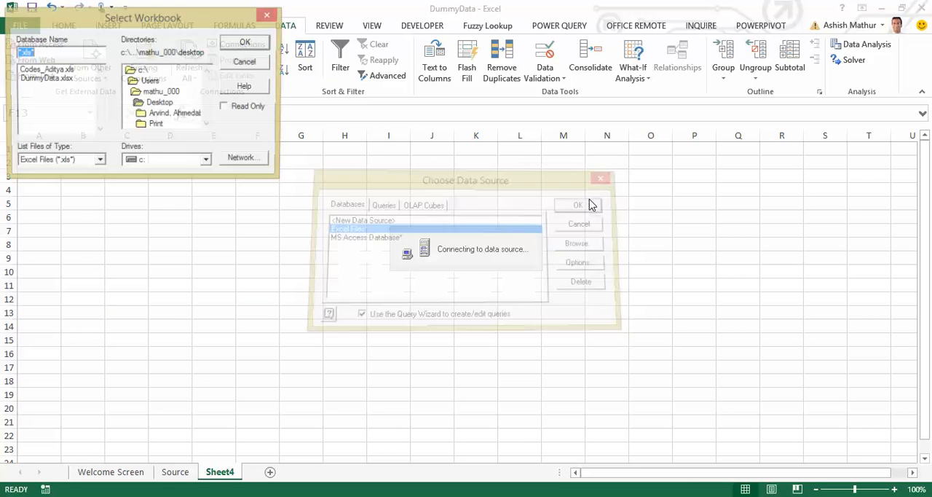
click(576, 204)
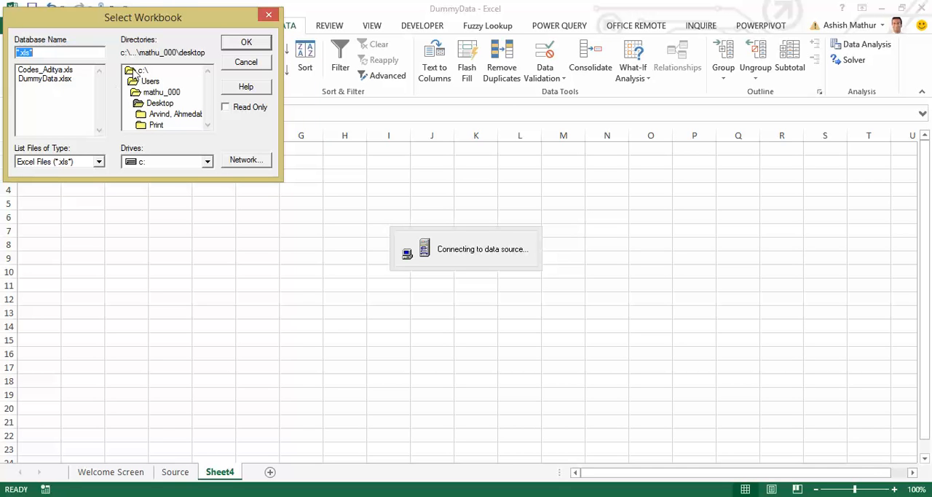
mouse_move(182, 113)
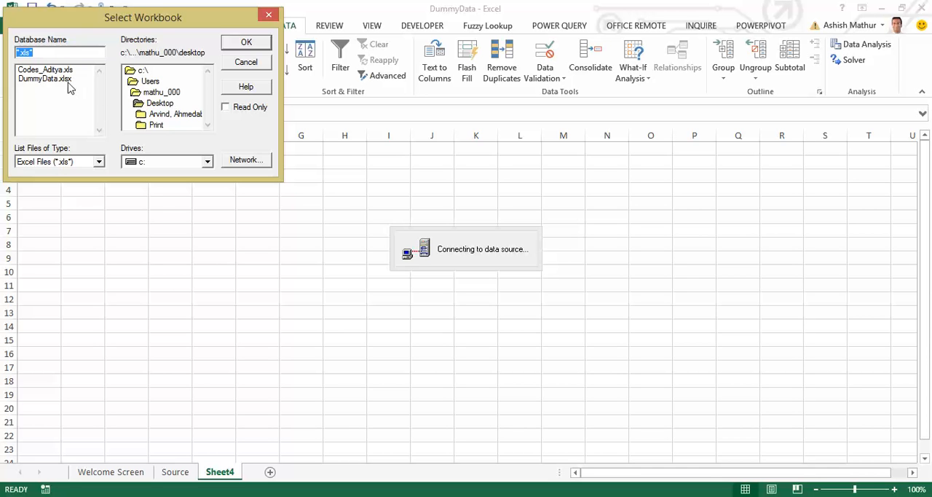
Pick DummyData.xlsx, add all five Dummy columns, skip filter and sort, and choose to edit in Microsoft Query.
click(245, 41)
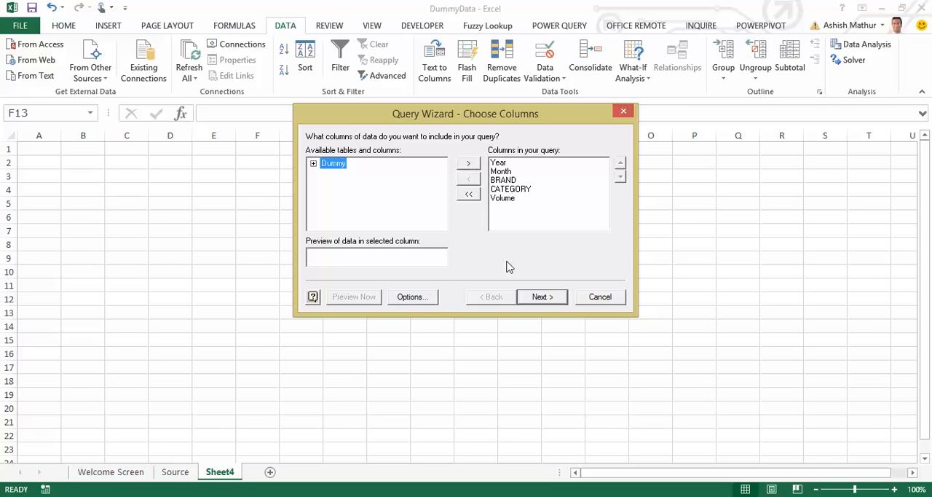
click(542, 297)
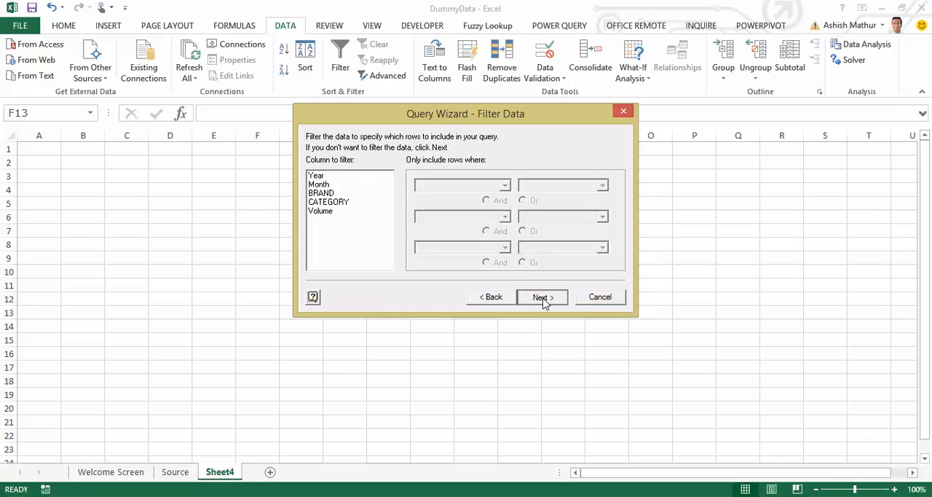
click(542, 297)
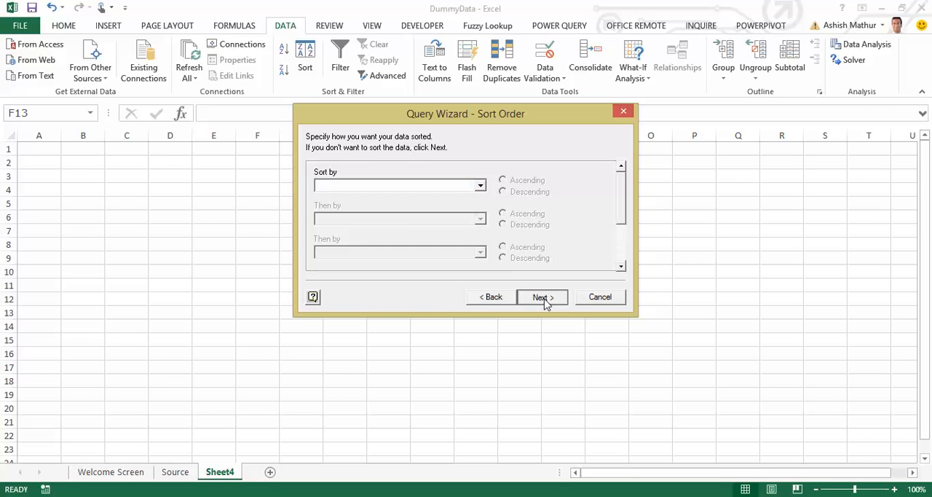
click(541, 297)
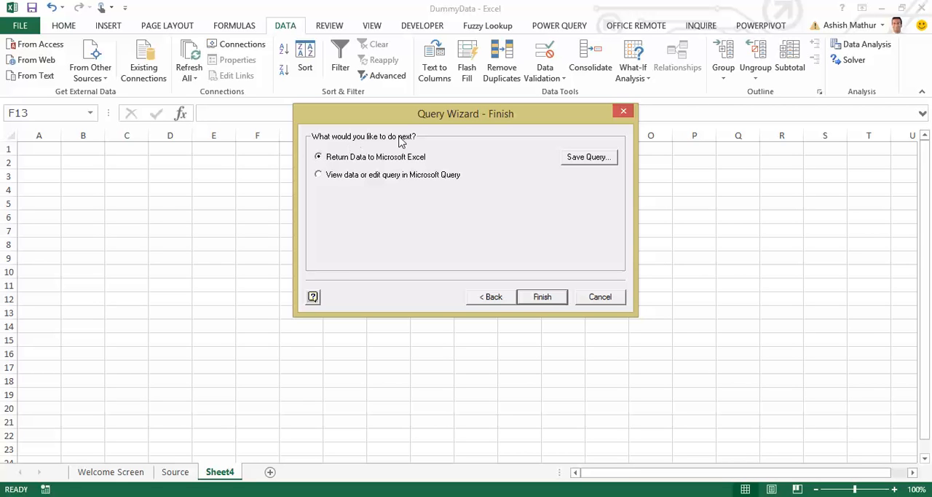
mouse_move(358, 182)
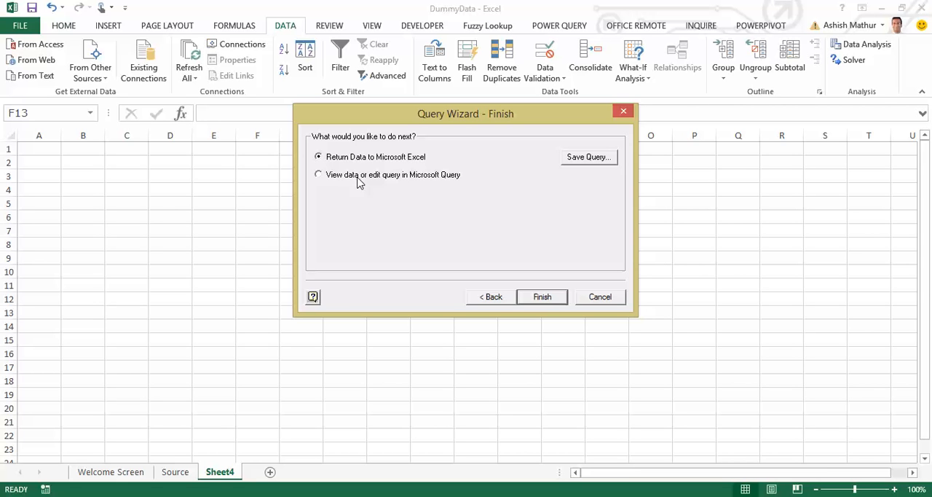
click(317, 175)
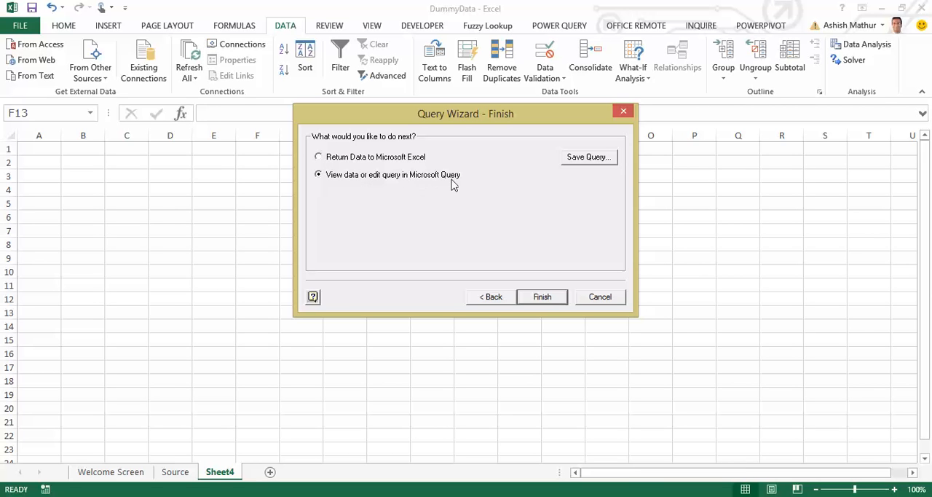
Finish the wizard to show the Dummy rows in Microsoft Query and bring up the SQL statement editor.
click(542, 297)
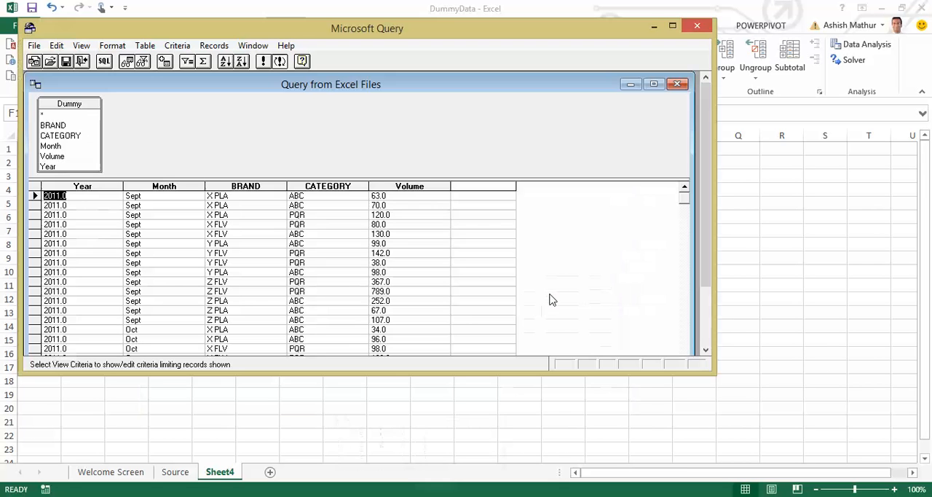
mouse_move(196, 163)
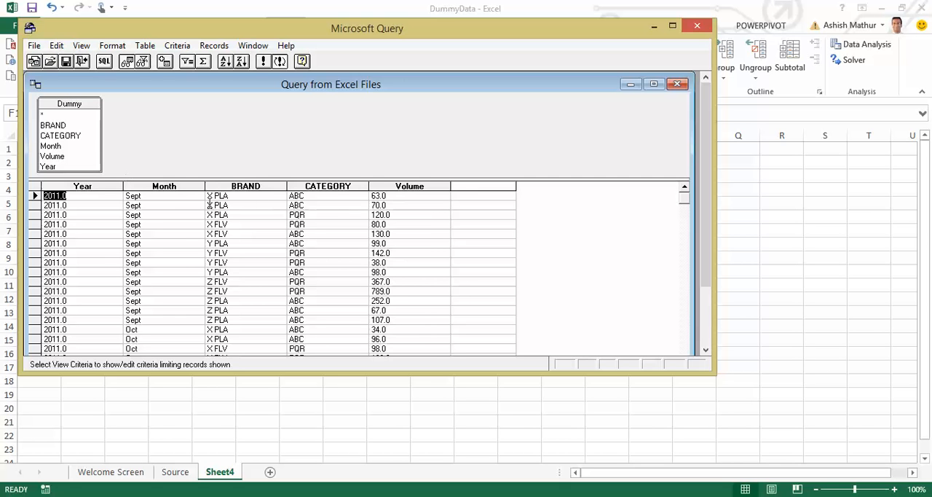
mouse_move(105, 62)
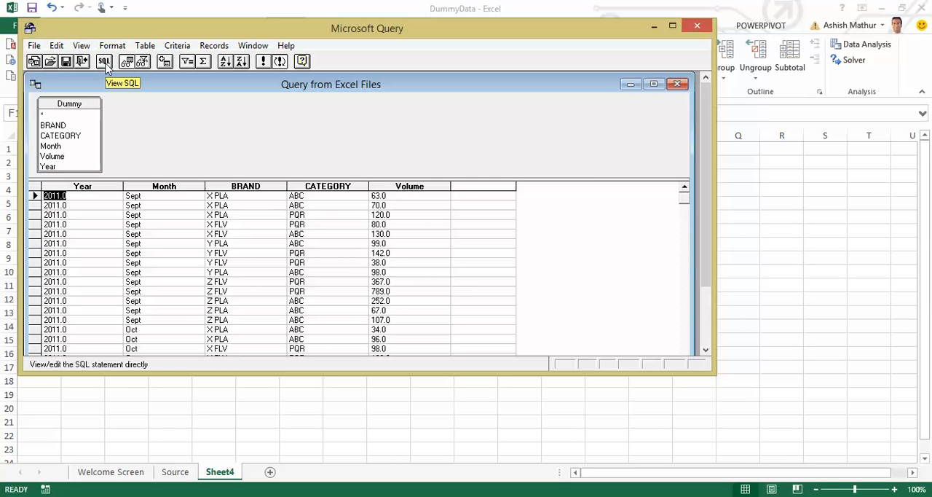
click(105, 62)
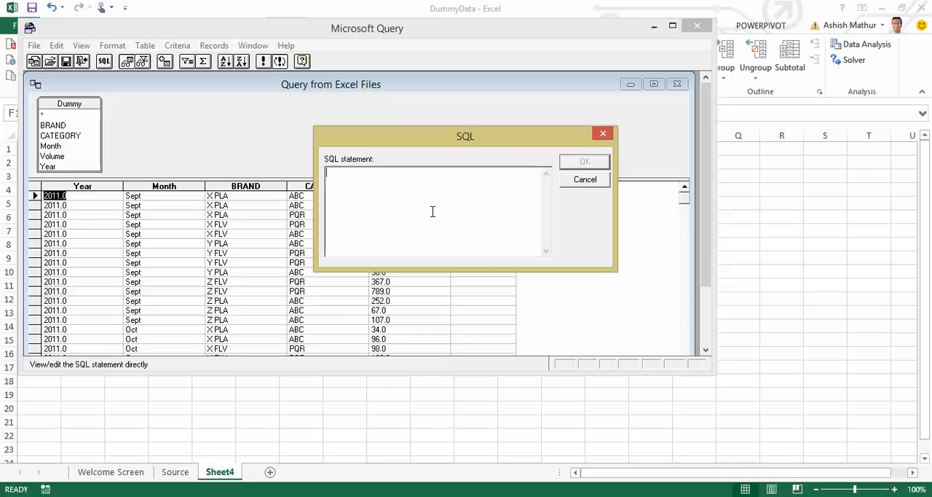
Write 'Transform First(Volume) Select Year,Month,Category' in the SQL statement.
text(Trans)
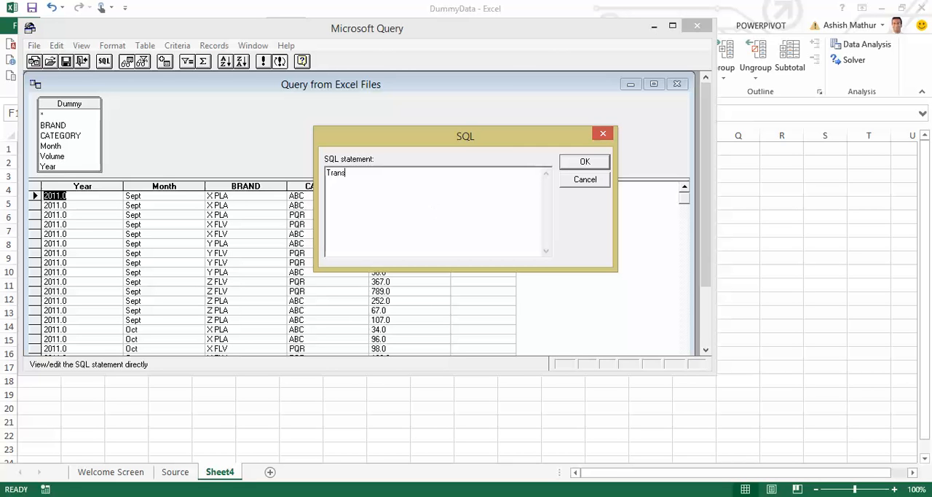
text(form)
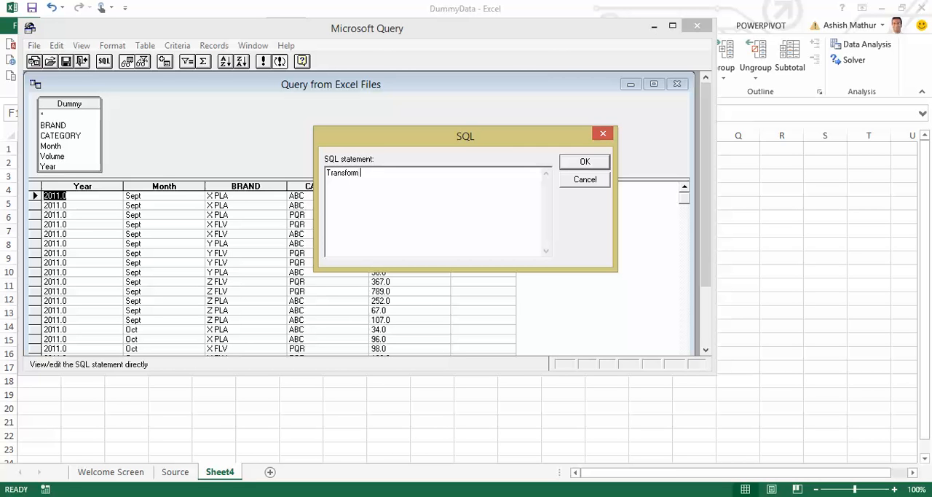
text(First()
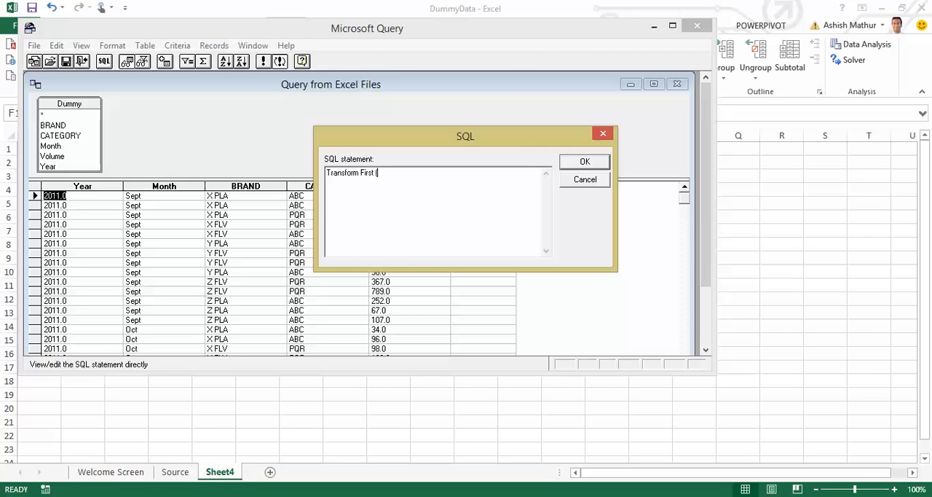
text(C)
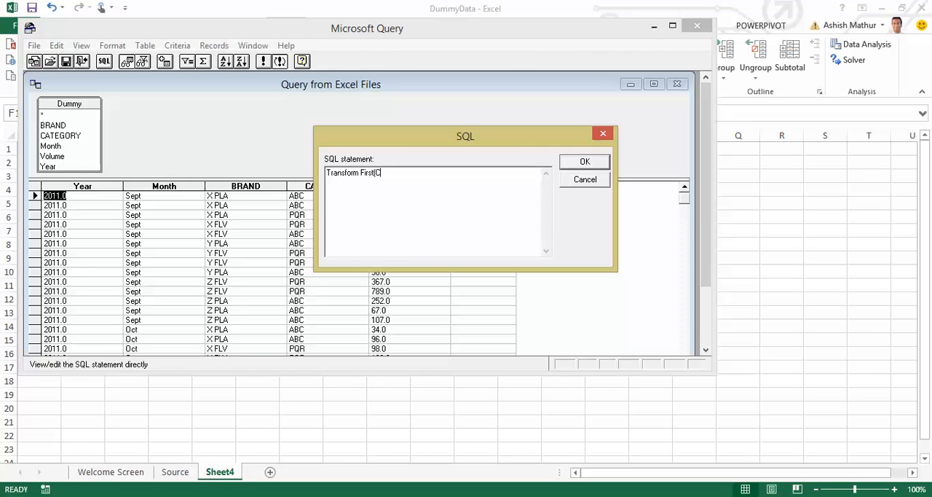
text(Volume)
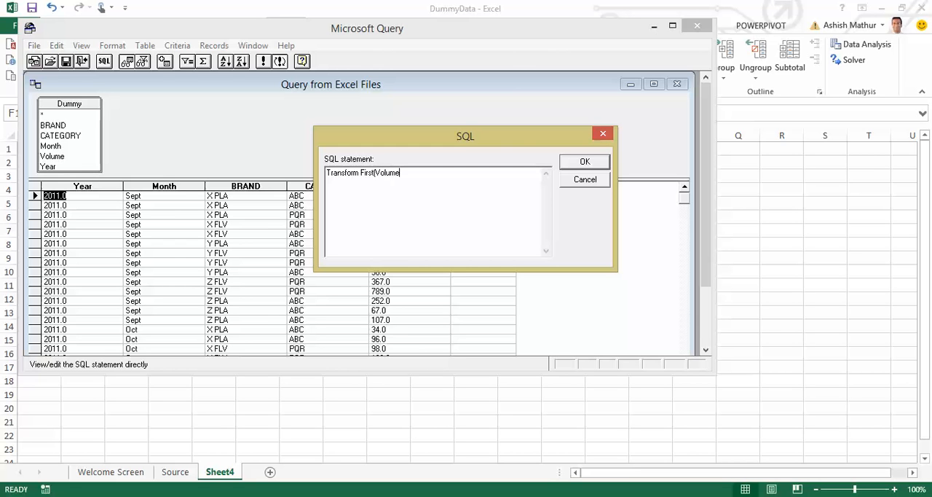
text(Se)
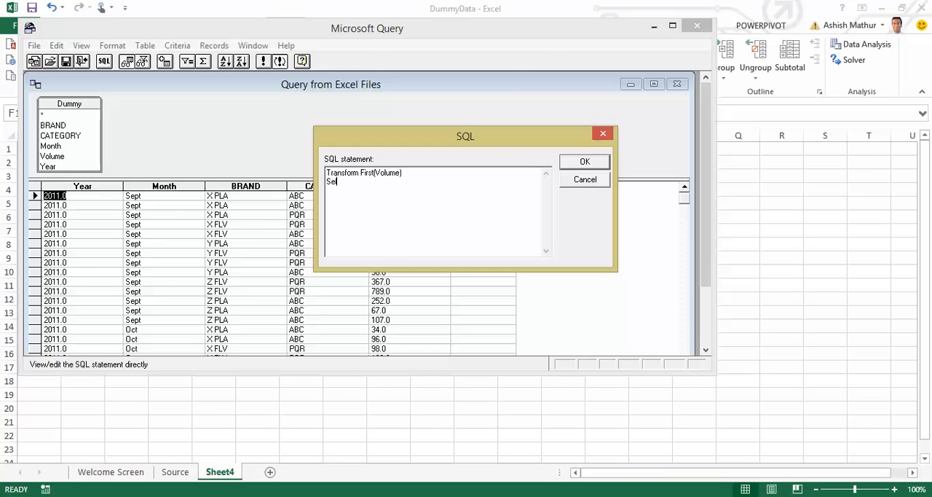
text(lect Year,M)
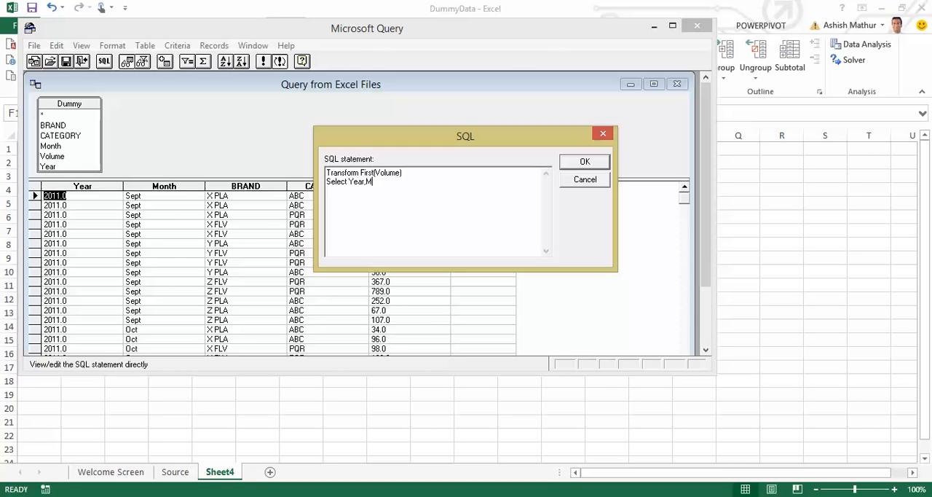
text(onth)
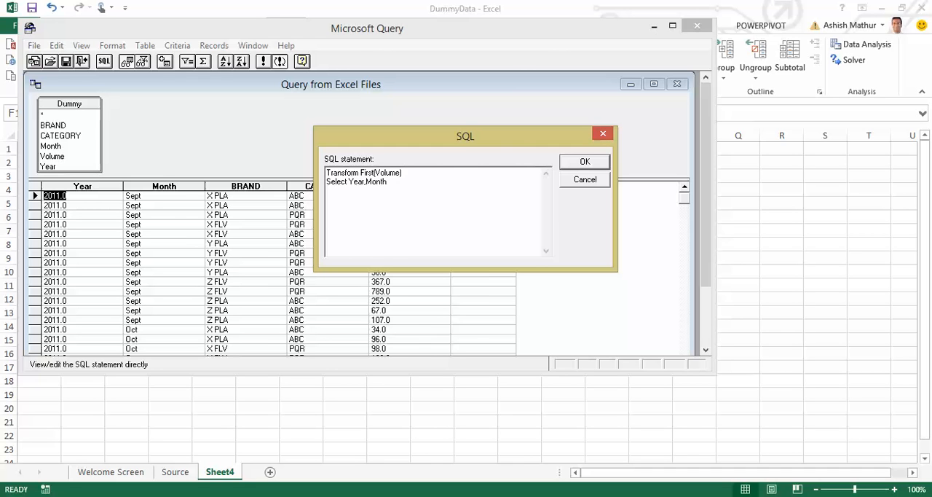
text(Category)
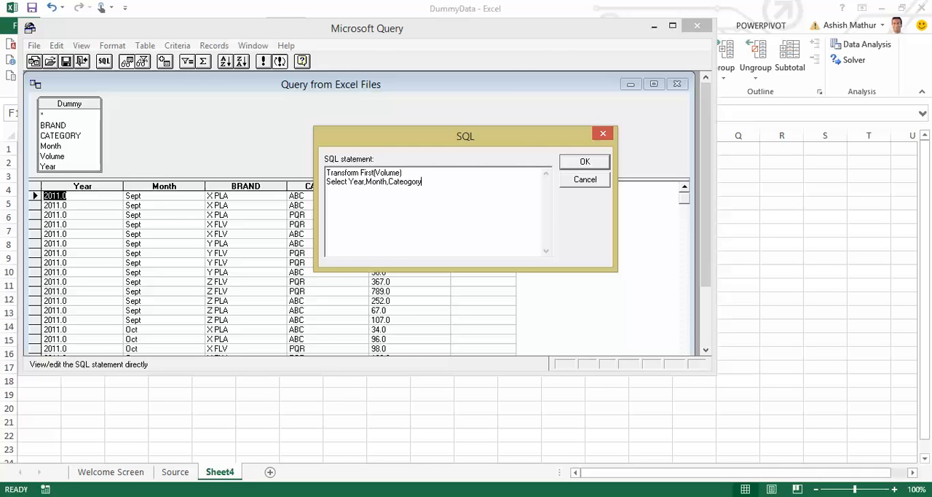
Complete it with 'From Dummy Group by Year,Month,Cateogory Pivot Brand'.
text(From Dummy)
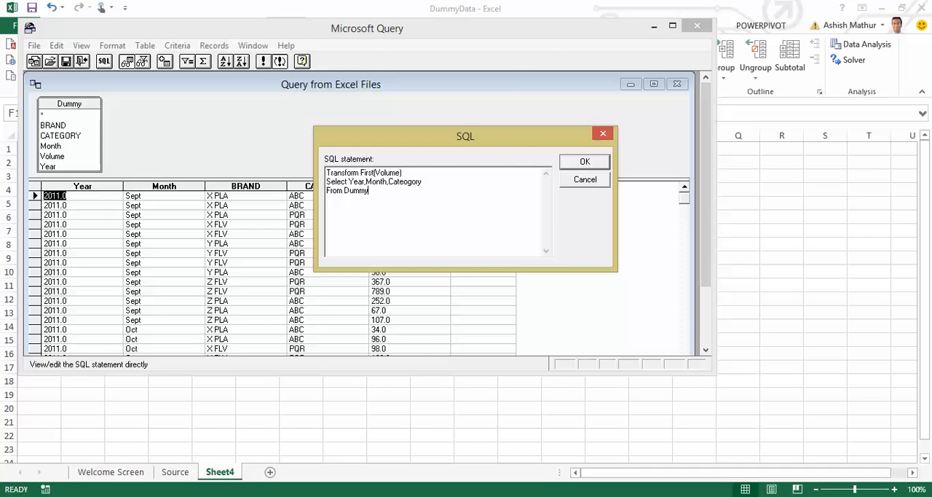
text(Group)
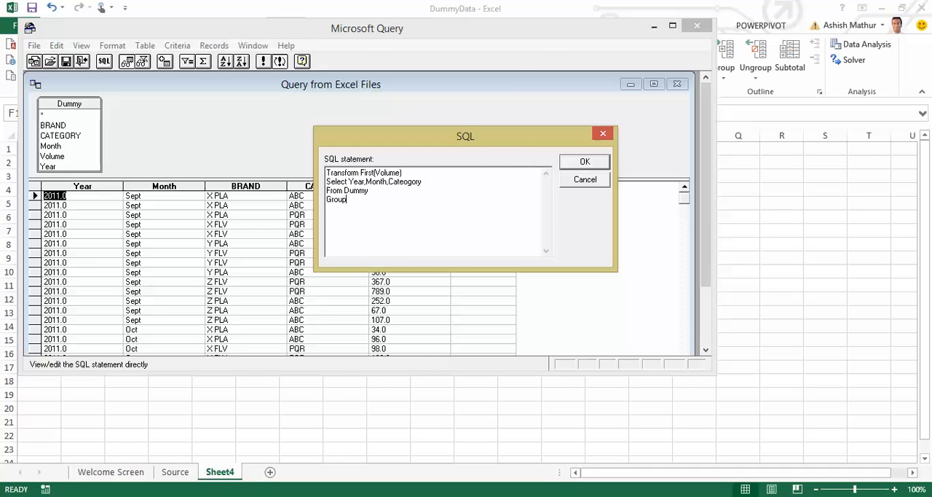
text(by)
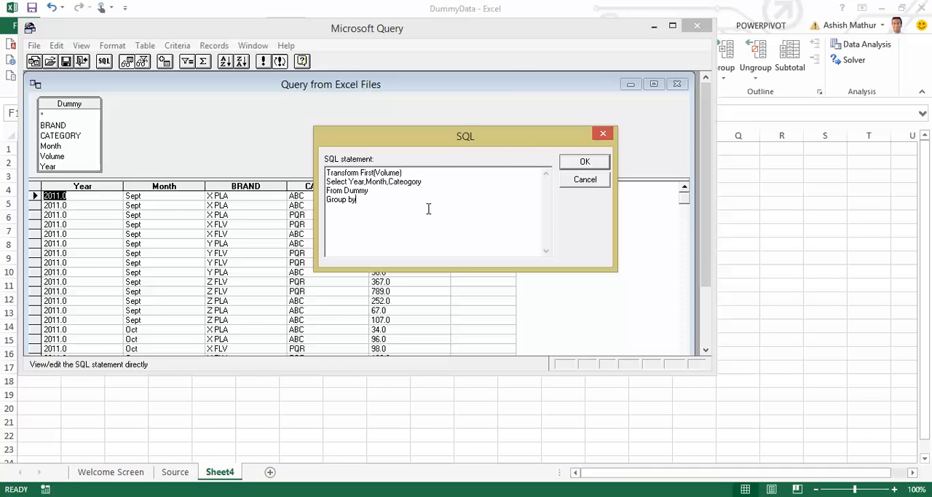
text(Year,Month,Cateogory)
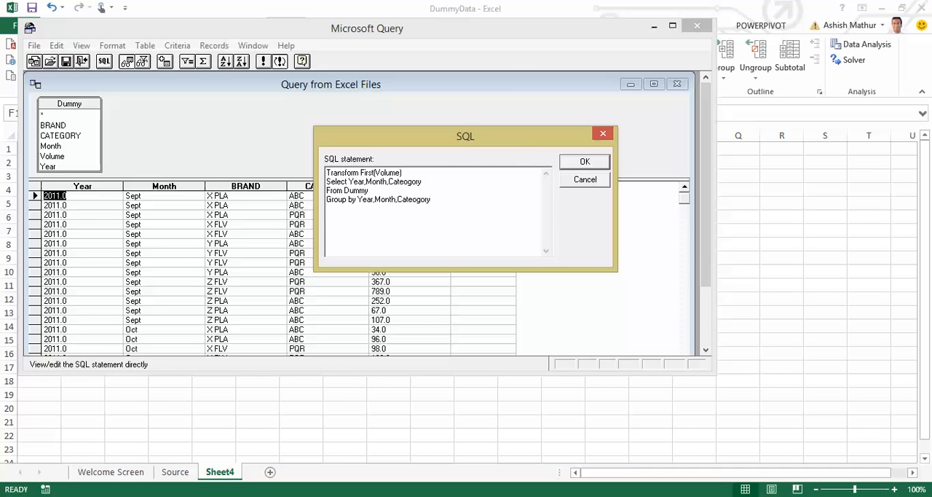
text(Pivot Bran)
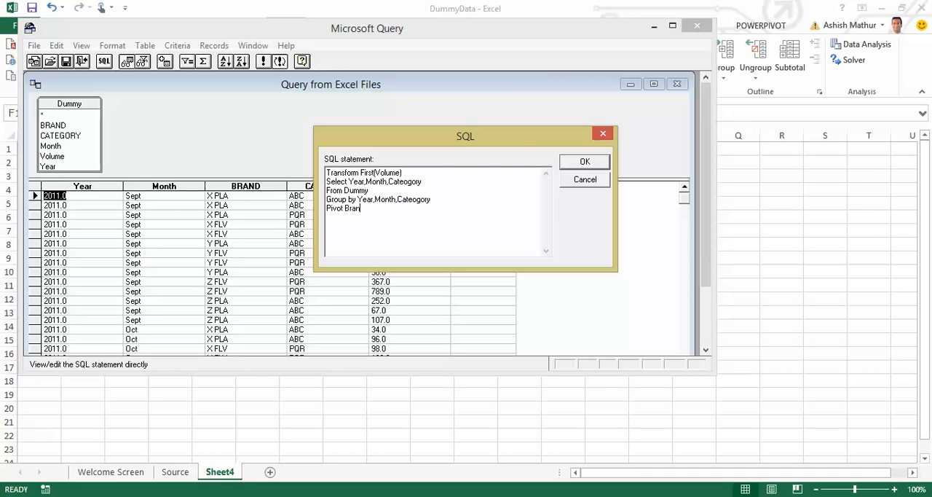
text(d)
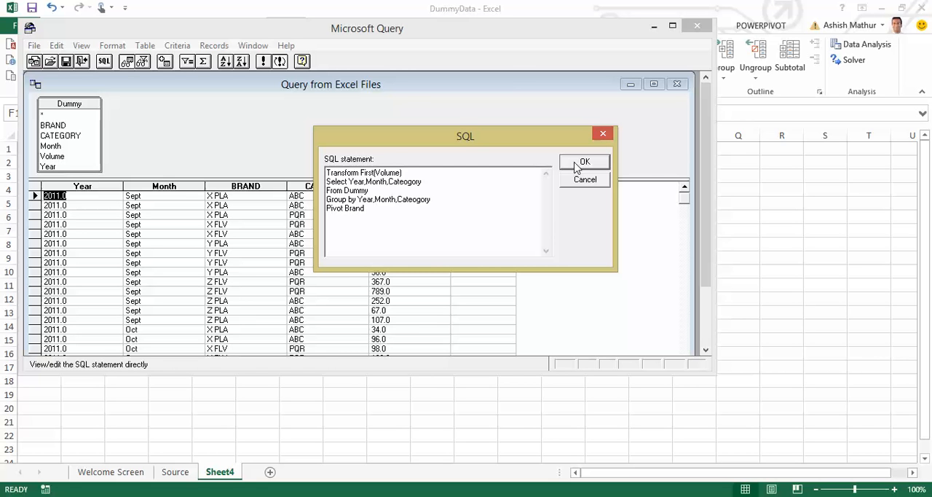
Run the SQL, accept the non-graphical warning, and dismiss the unrecognized 'Cateogory' field error.
click(584, 161)
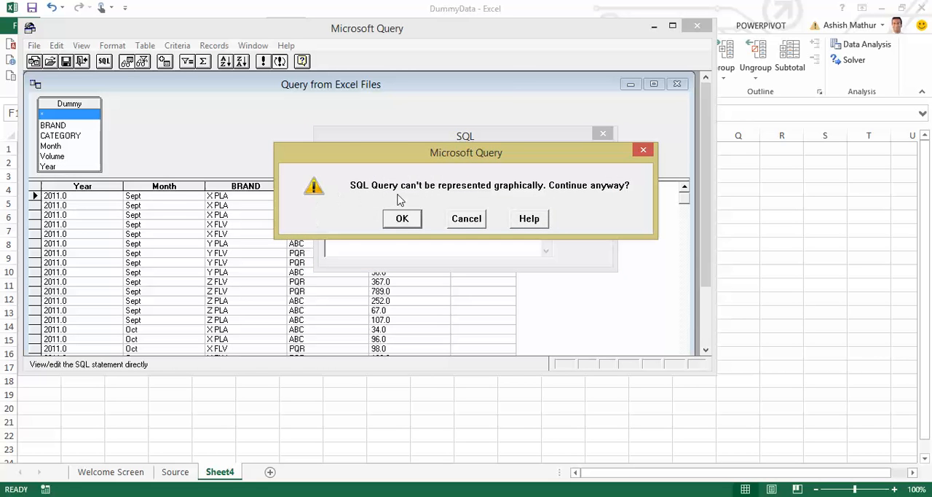
mouse_move(502, 201)
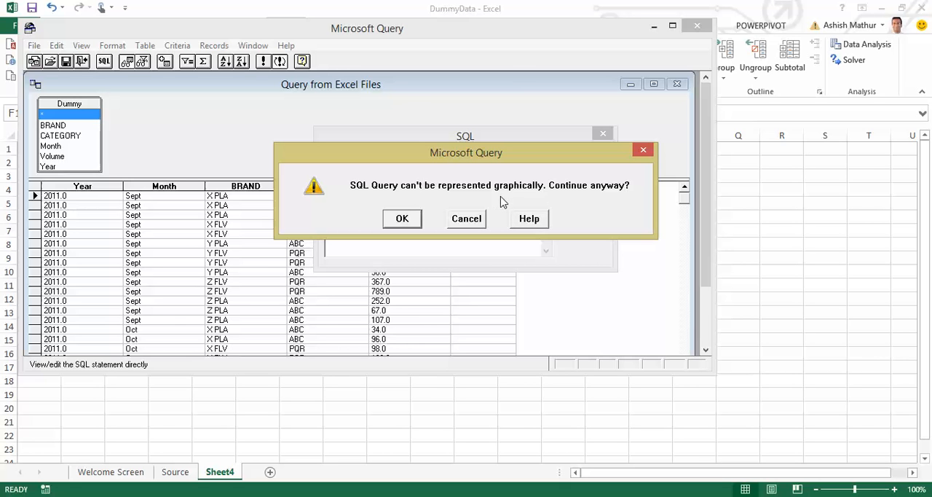
click(402, 218)
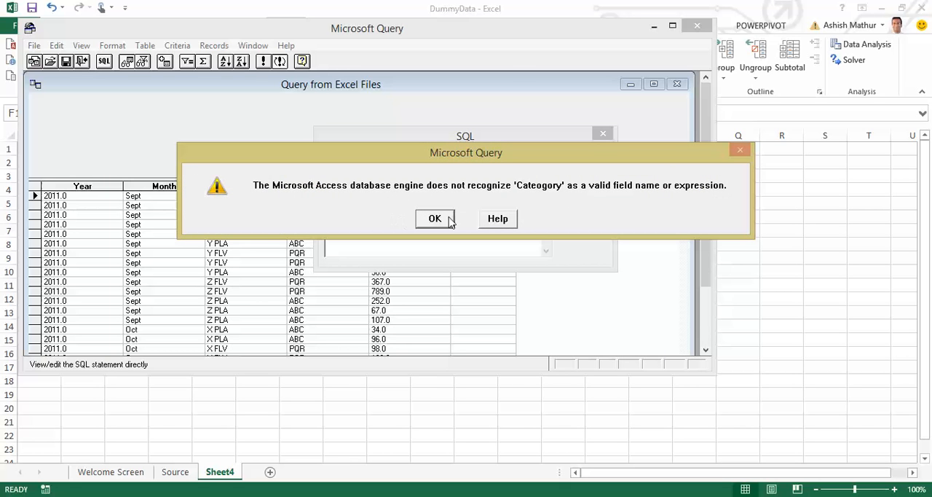
mouse_move(447, 224)
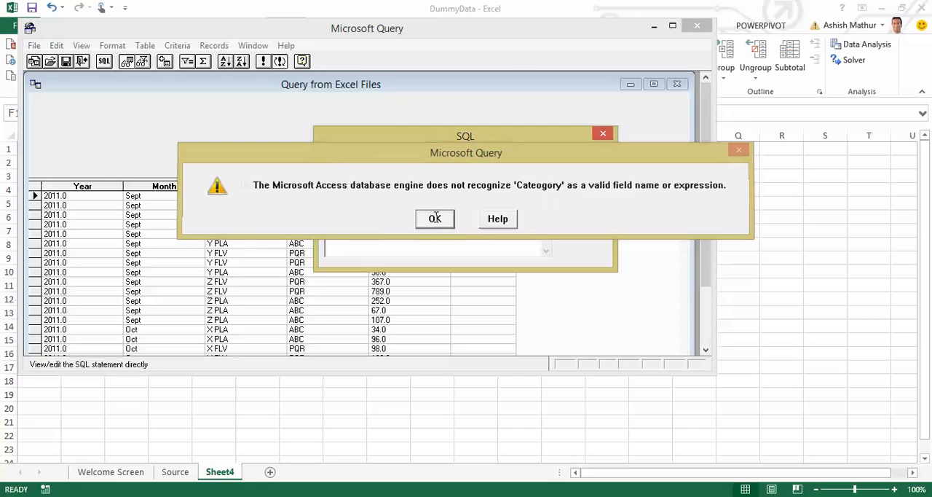
click(434, 218)
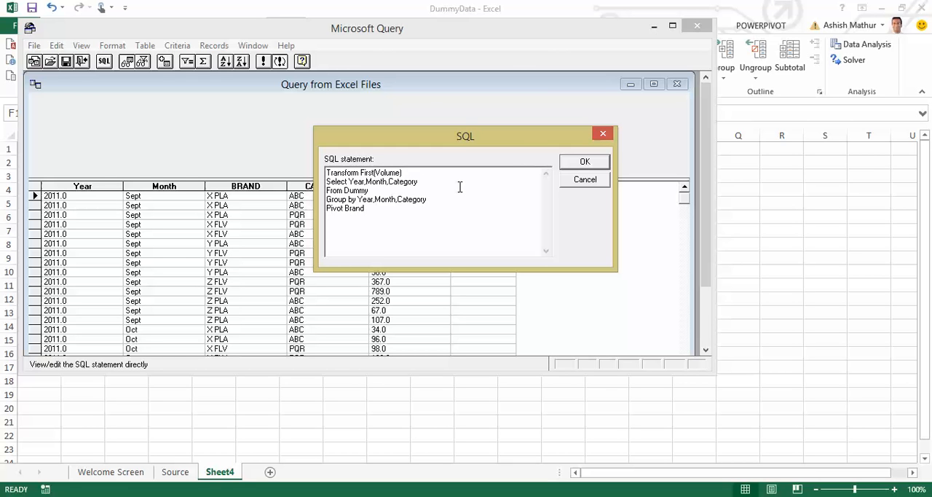
Run the corrected crosstab query to get Year, Month, Category rows with a volume column per brand.
click(584, 160)
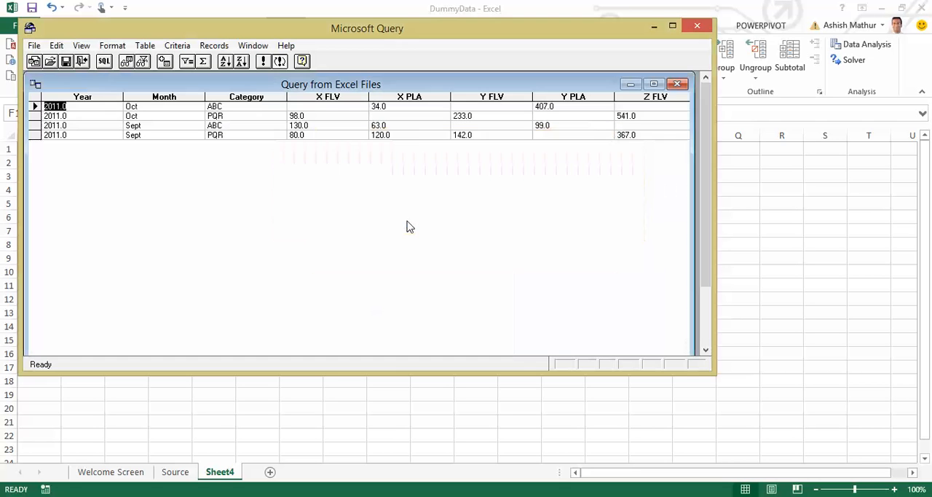
mouse_move(80, 164)
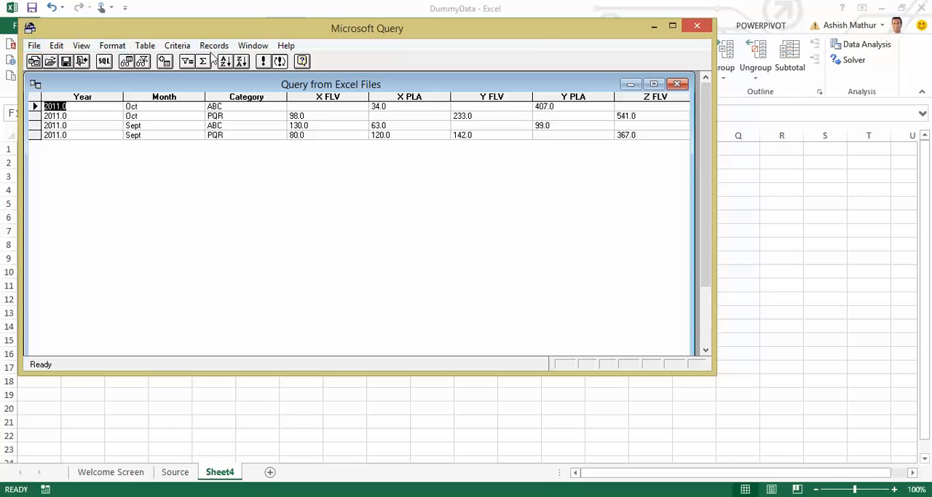
click(34, 45)
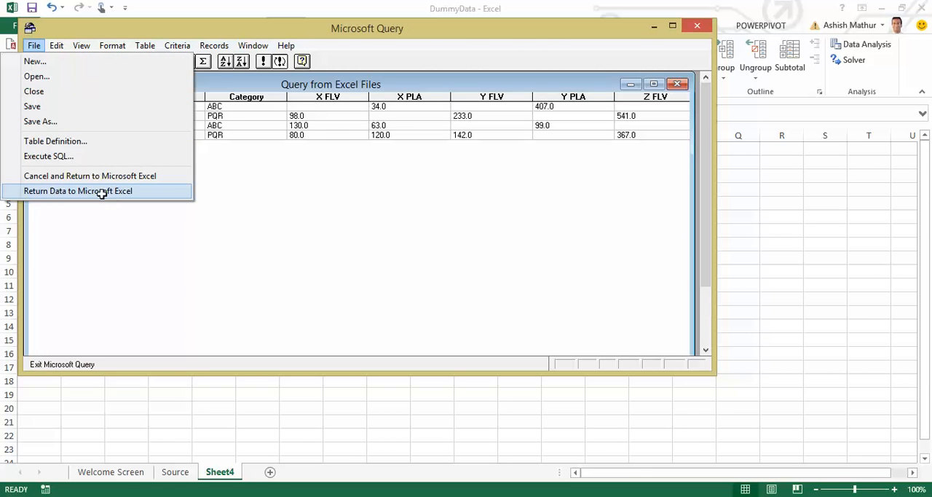
Return the results to Excel as a table placed at Sheet4!$A$1.
click(79, 191)
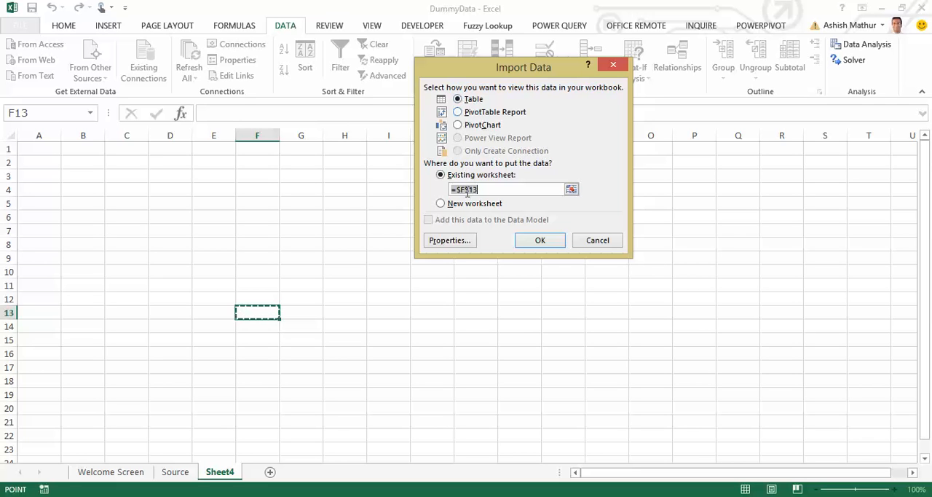
click(40, 148)
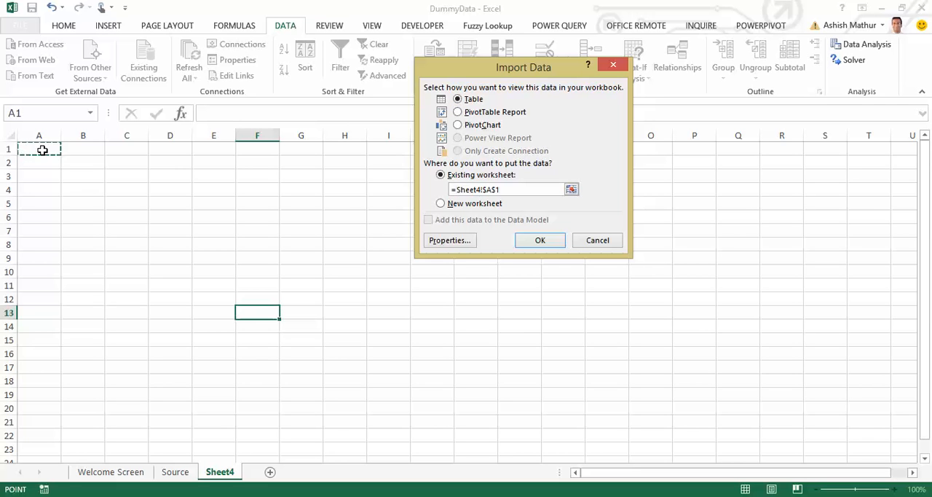
click(539, 239)
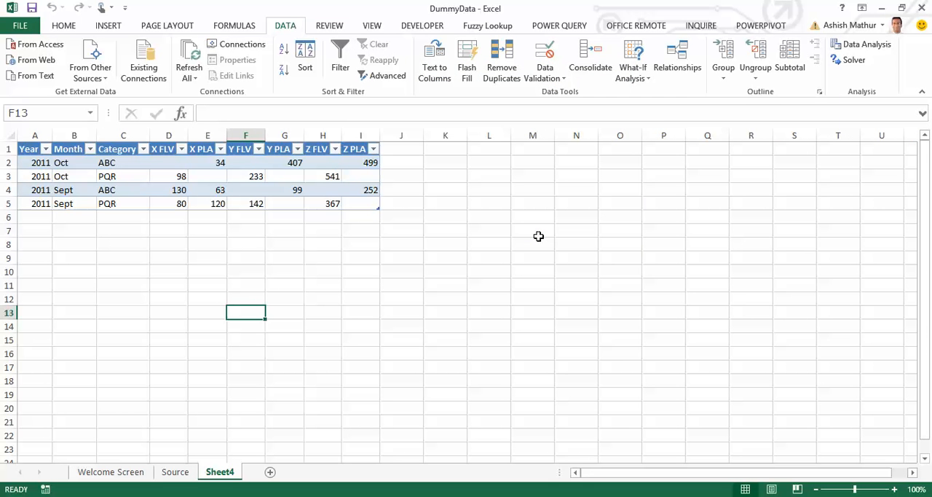
mouse_move(538, 236)
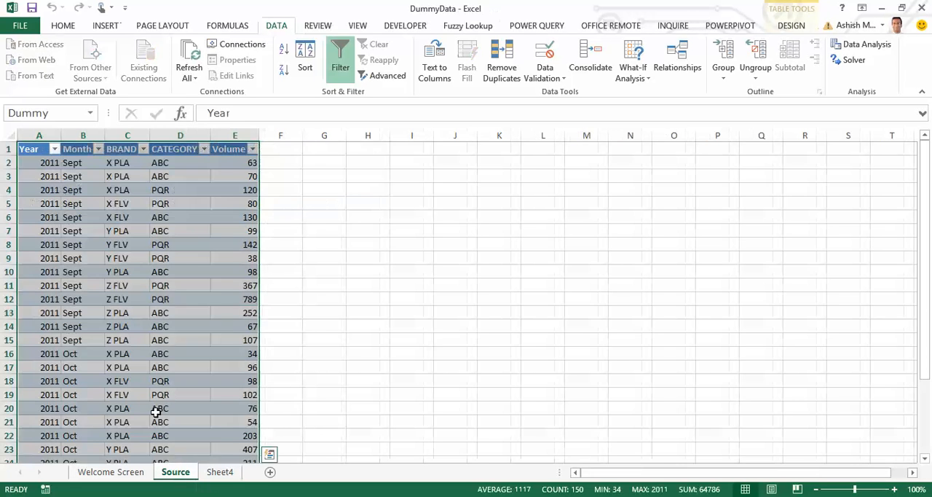
click(81, 230)
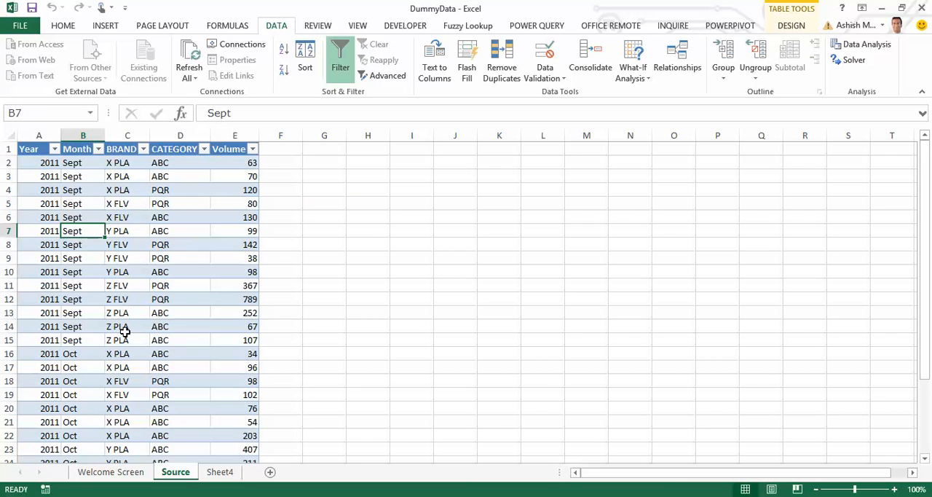
scroll(down, 3)
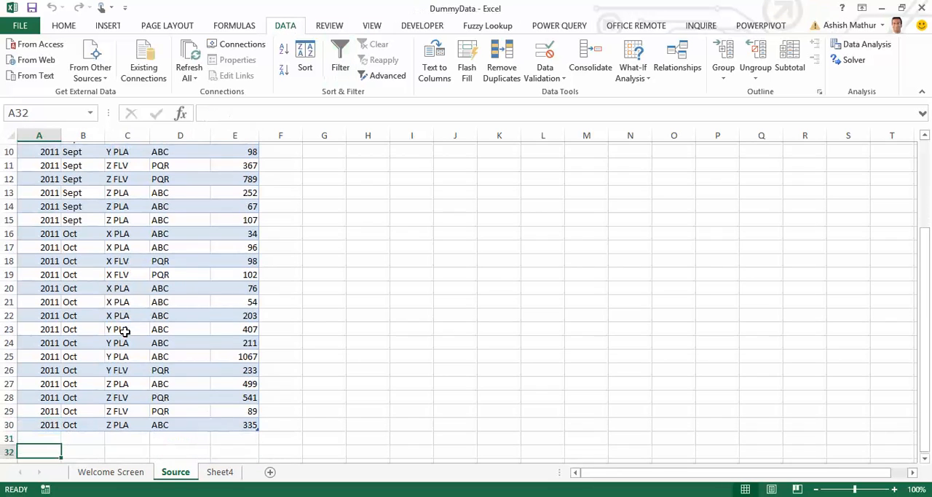
click(219, 472)
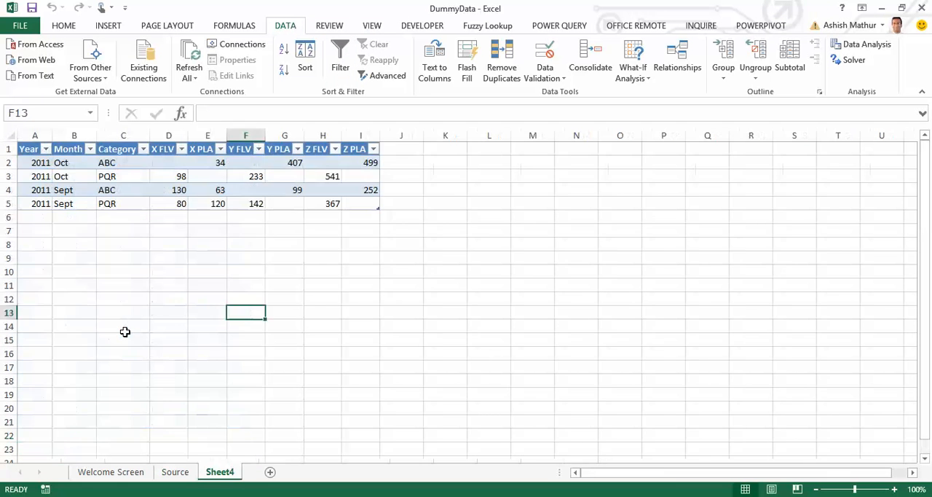
right_click(245, 175)
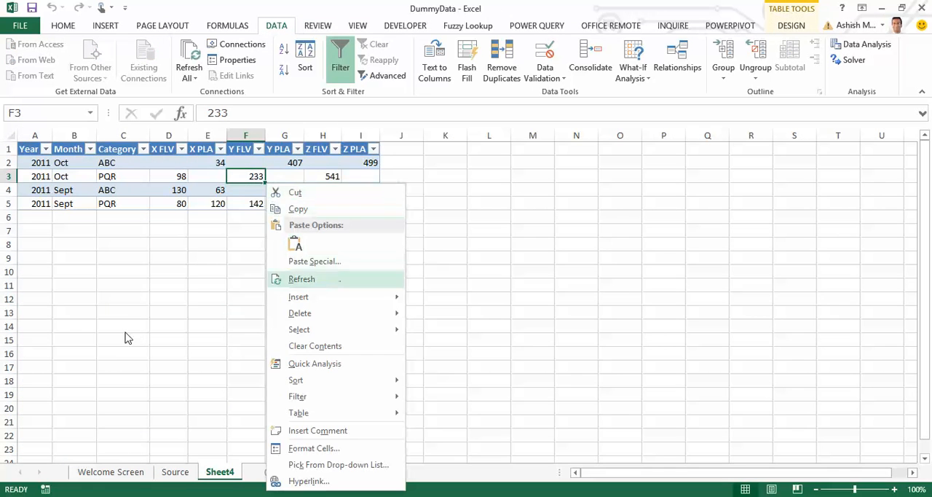
click(302, 278)
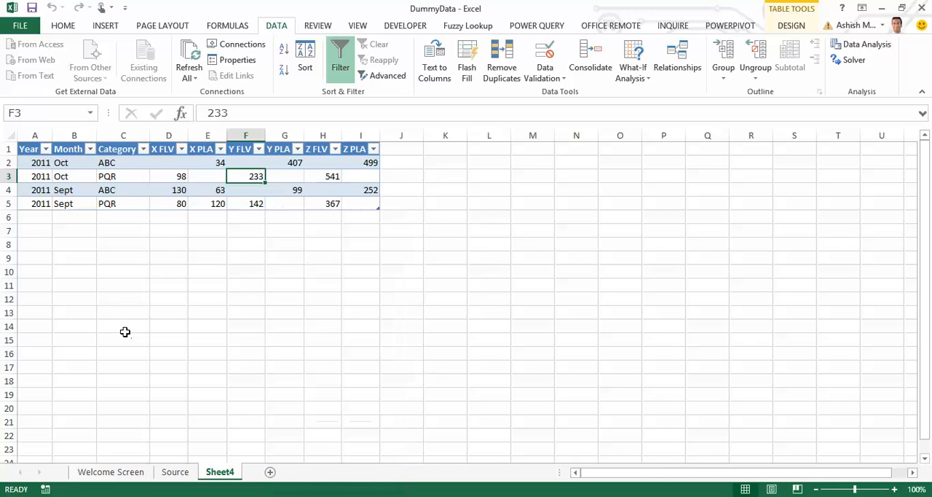